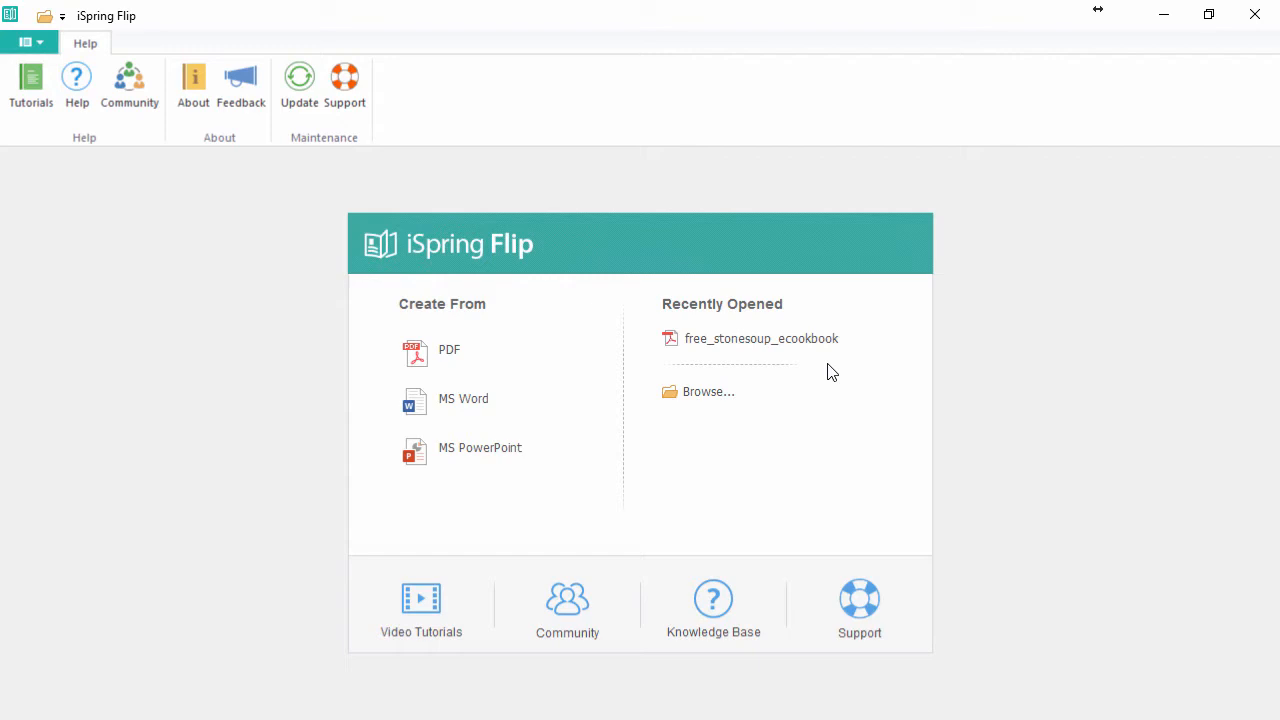
pyautogui.moveTo(777, 353)
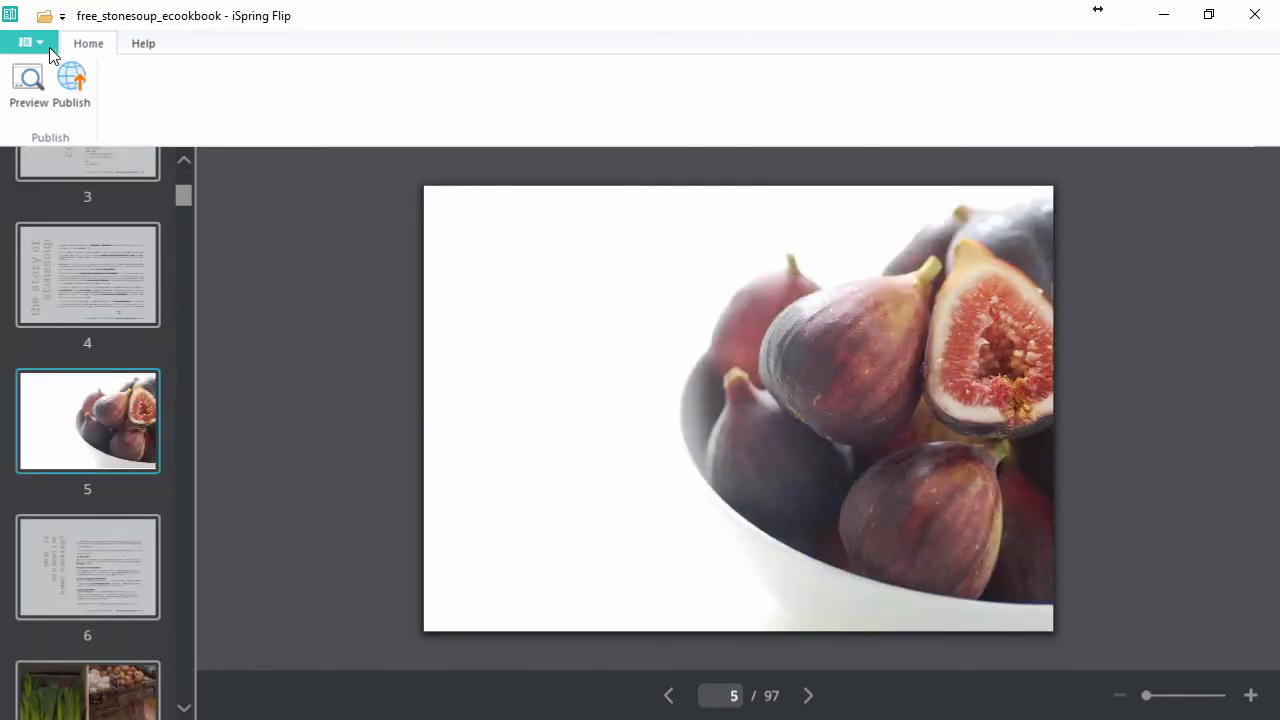
# Open free_stonesoup_ecookbook from the Recently Opened list on the start screen
pyautogui.click(26, 42)
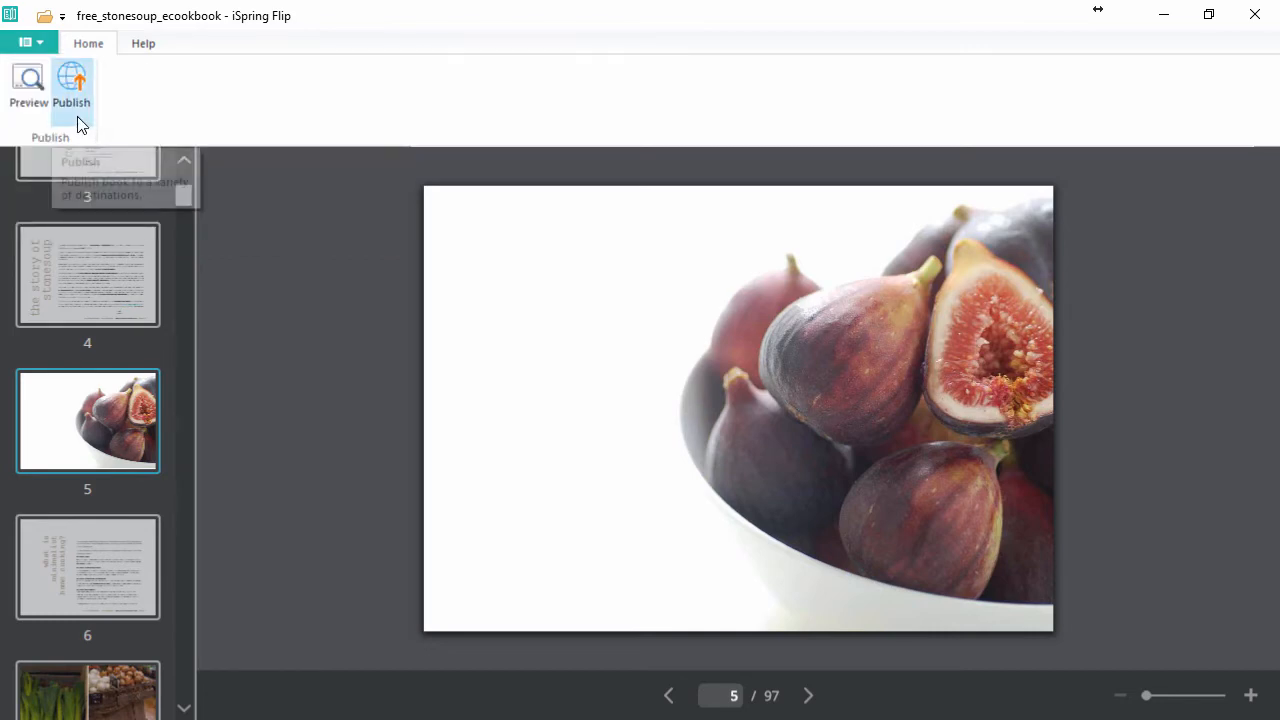
# Choose LMS publishing and enable Use iSpring Play and Zip output
pyautogui.click(71, 90)
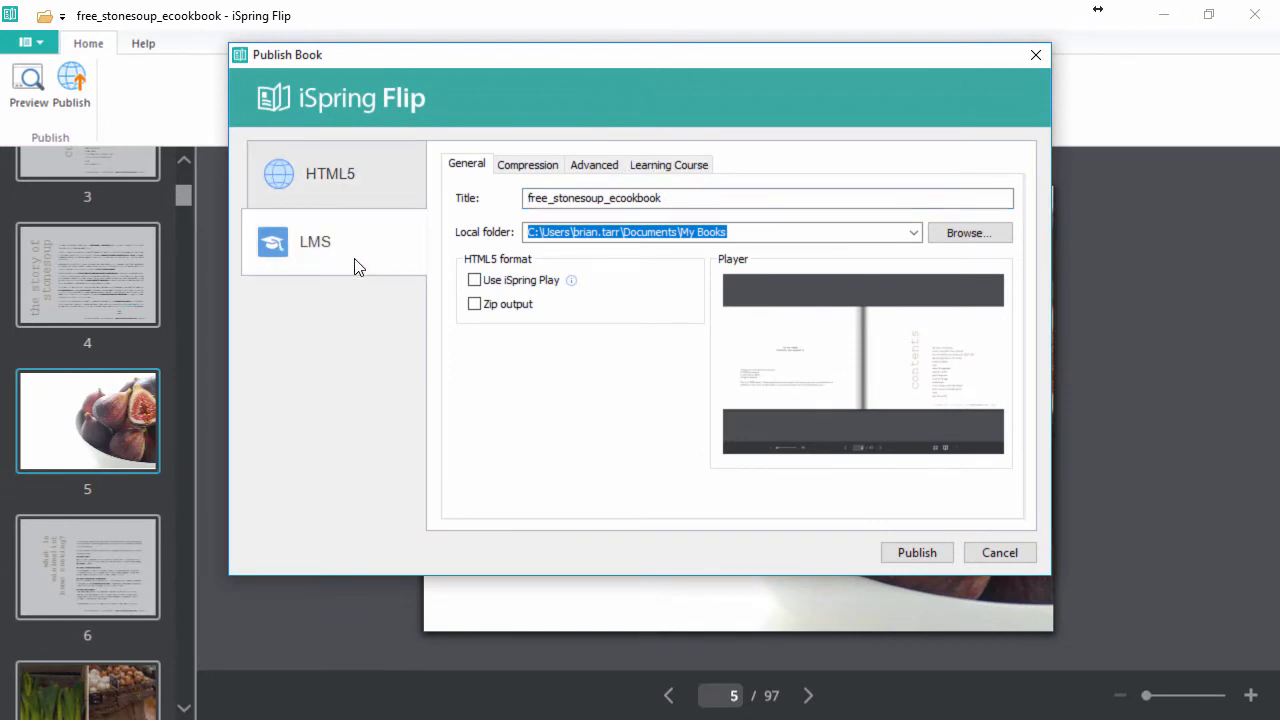
pyautogui.click(680, 197)
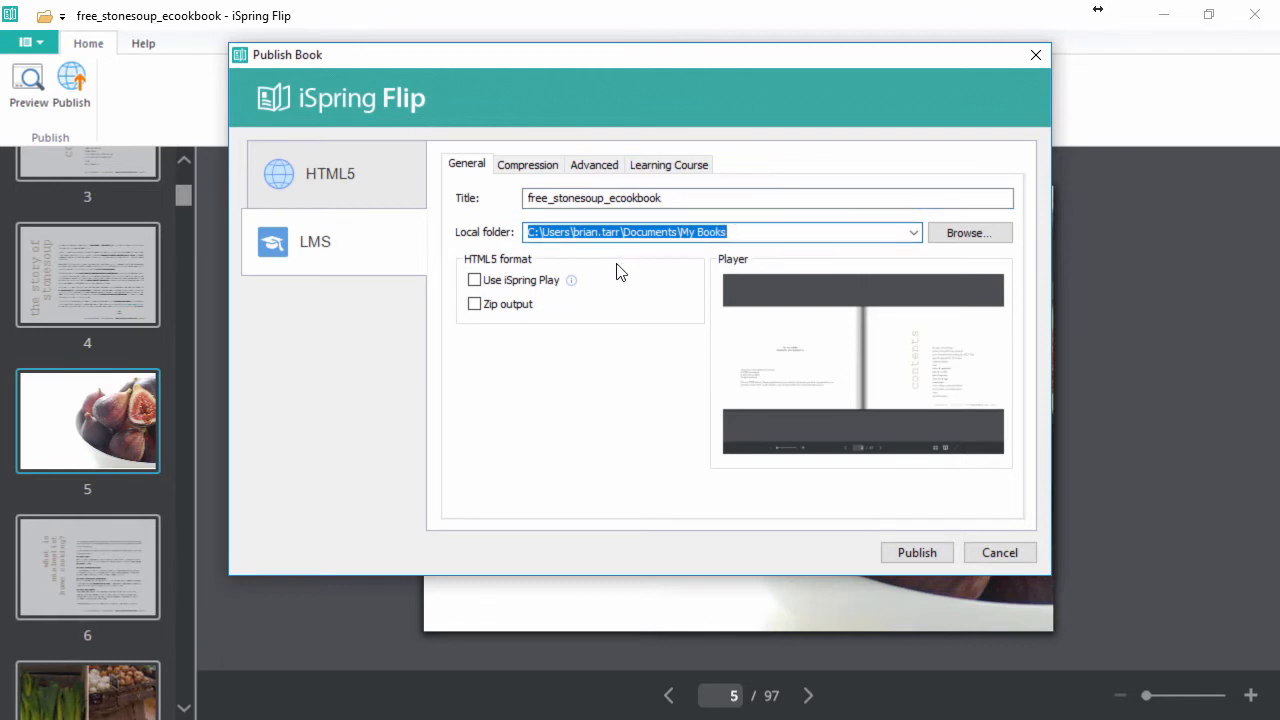
pyautogui.click(474, 280)
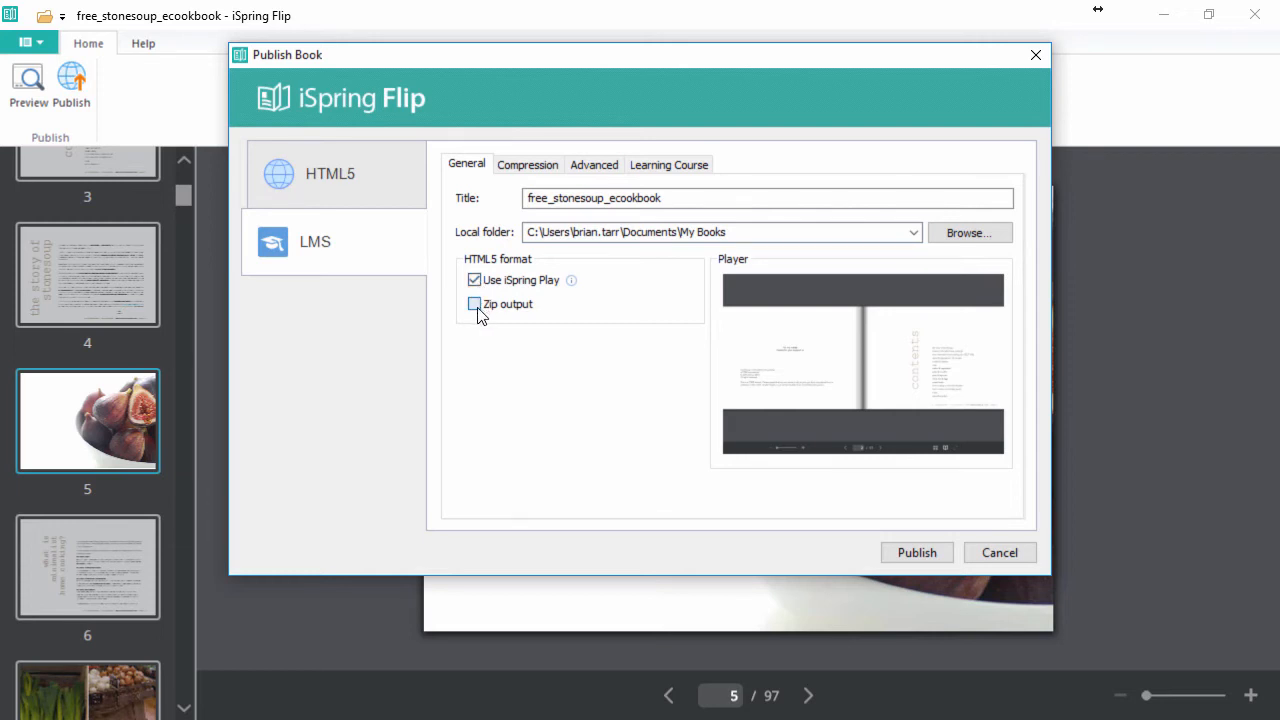
pyautogui.click(474, 304)
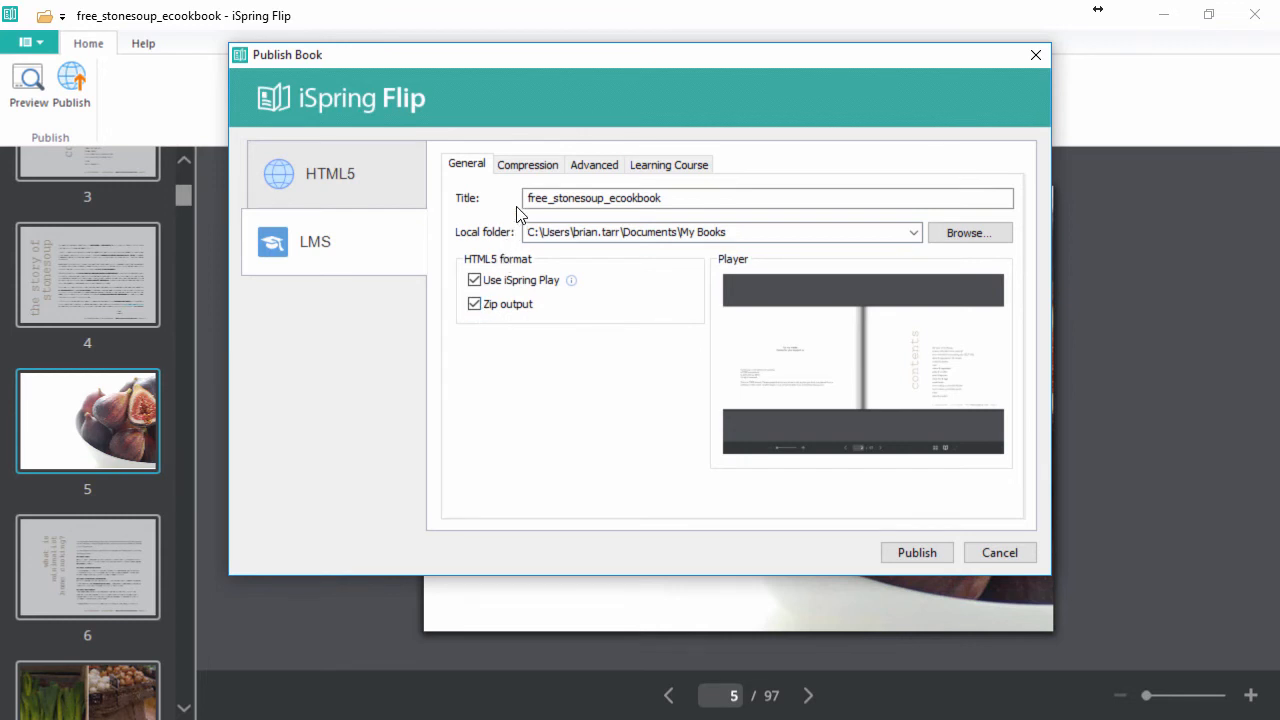
# Check Compression and Advanced tabs, toggle local-drive viewing back off, show Learning Course settings
pyautogui.click(527, 164)
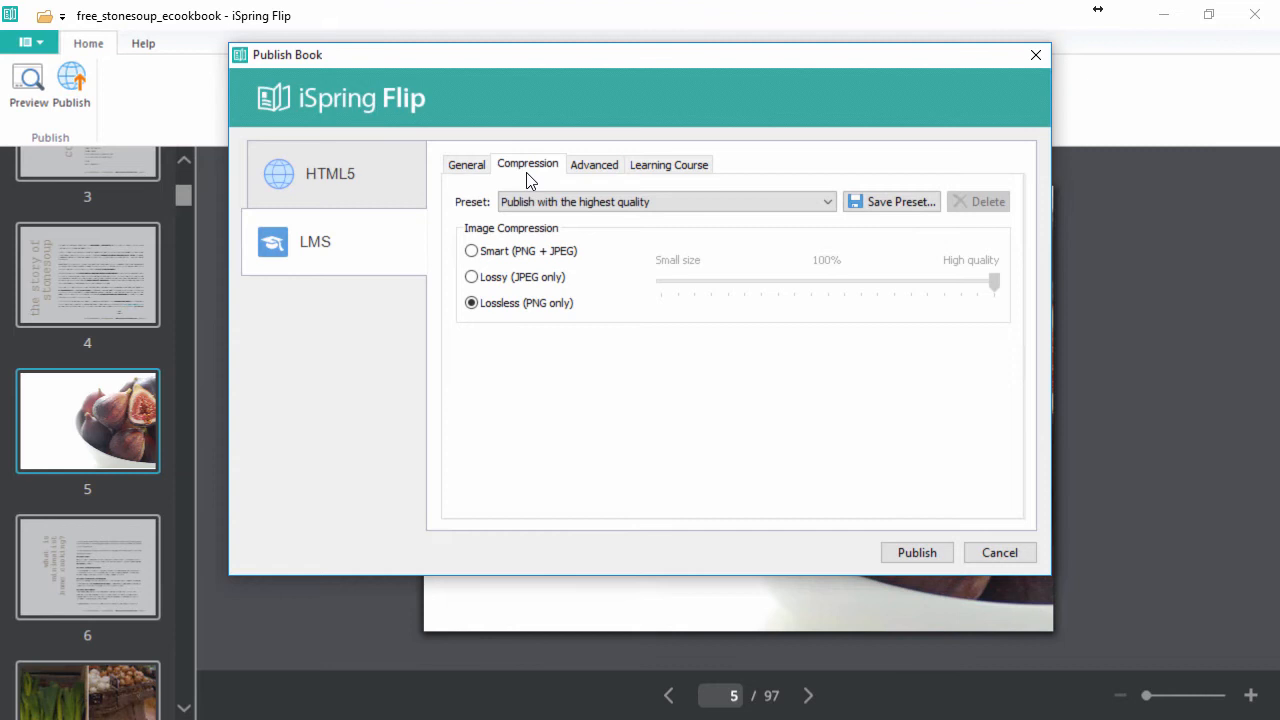
pyautogui.click(594, 164)
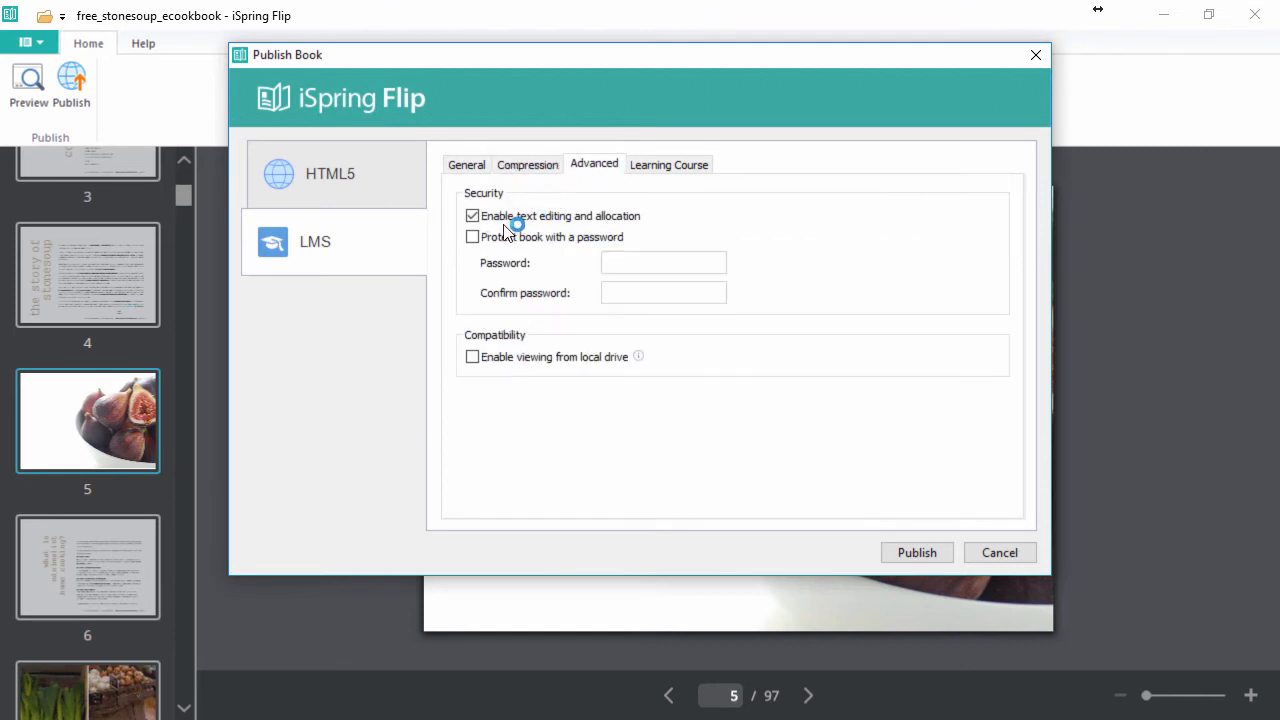
pyautogui.moveTo(472, 357)
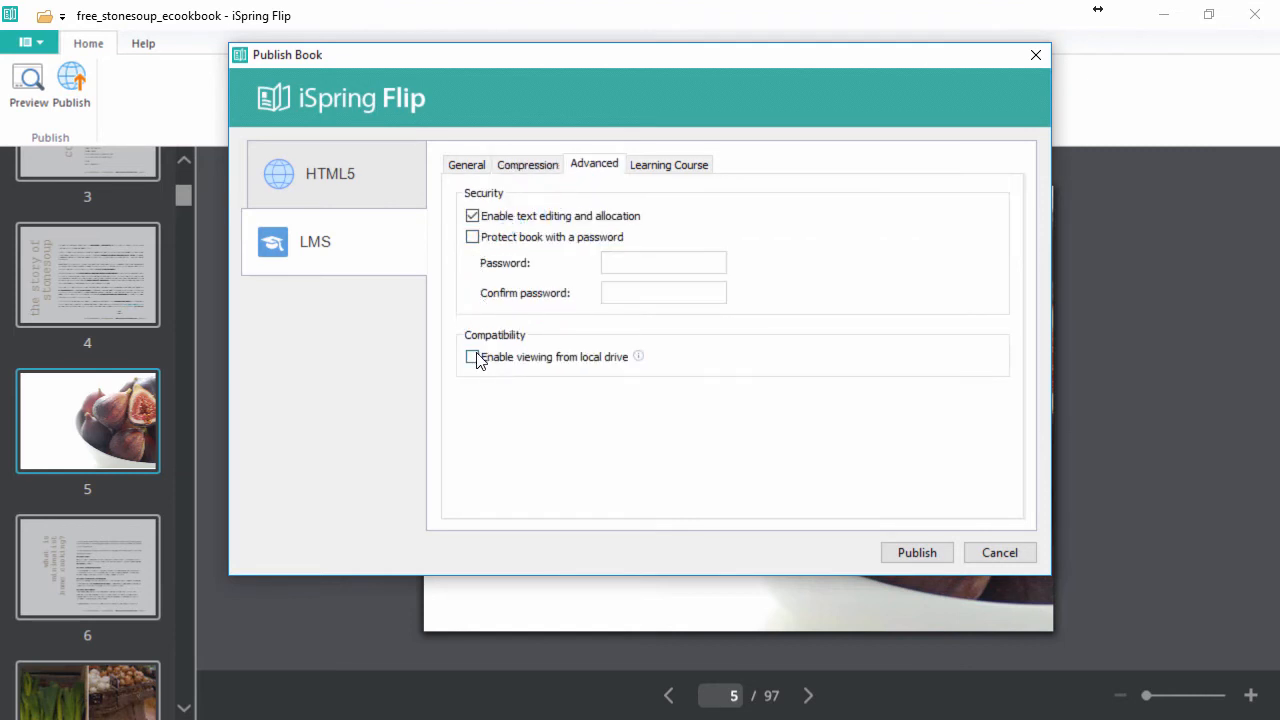
pyautogui.click(472, 357)
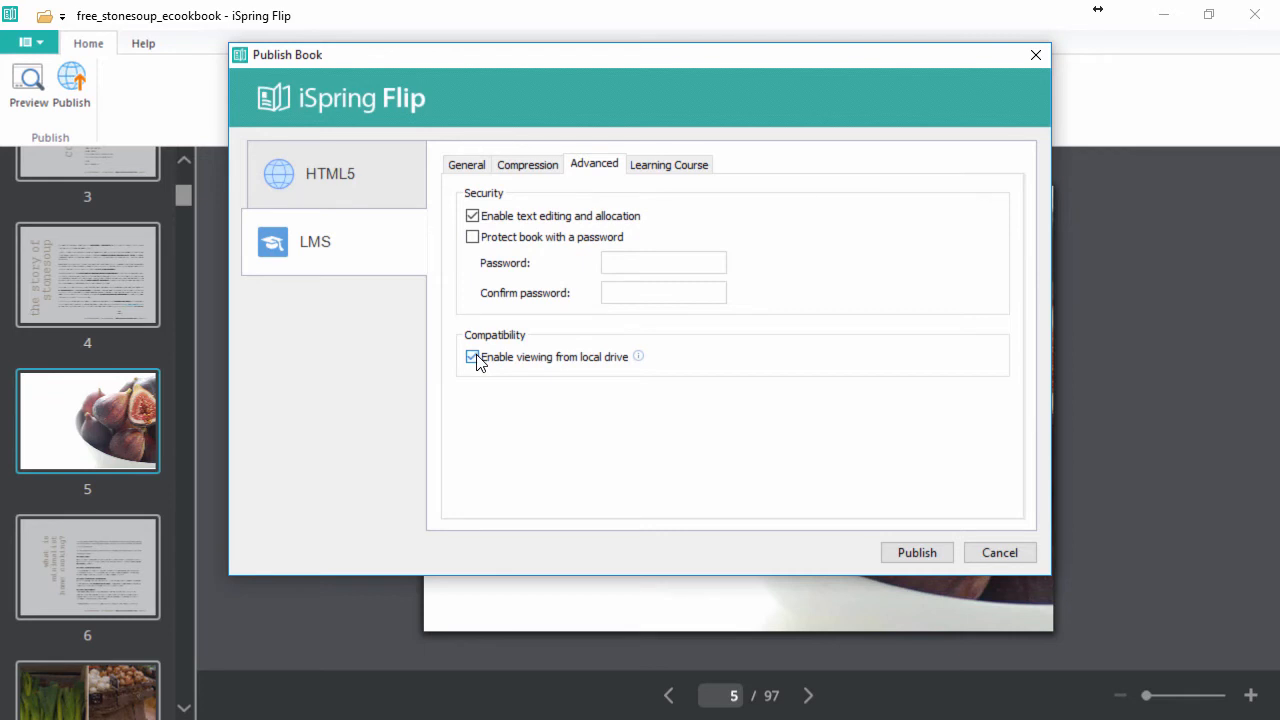
pyautogui.click(472, 357)
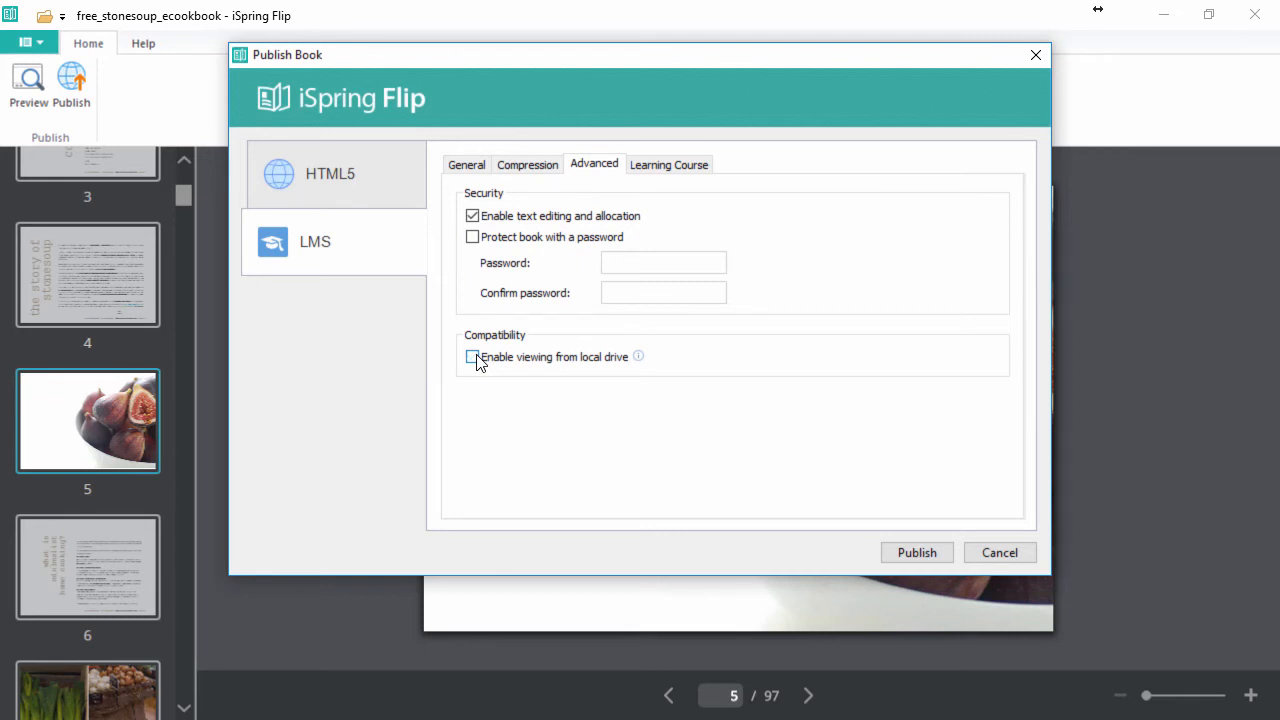
pyautogui.click(668, 164)
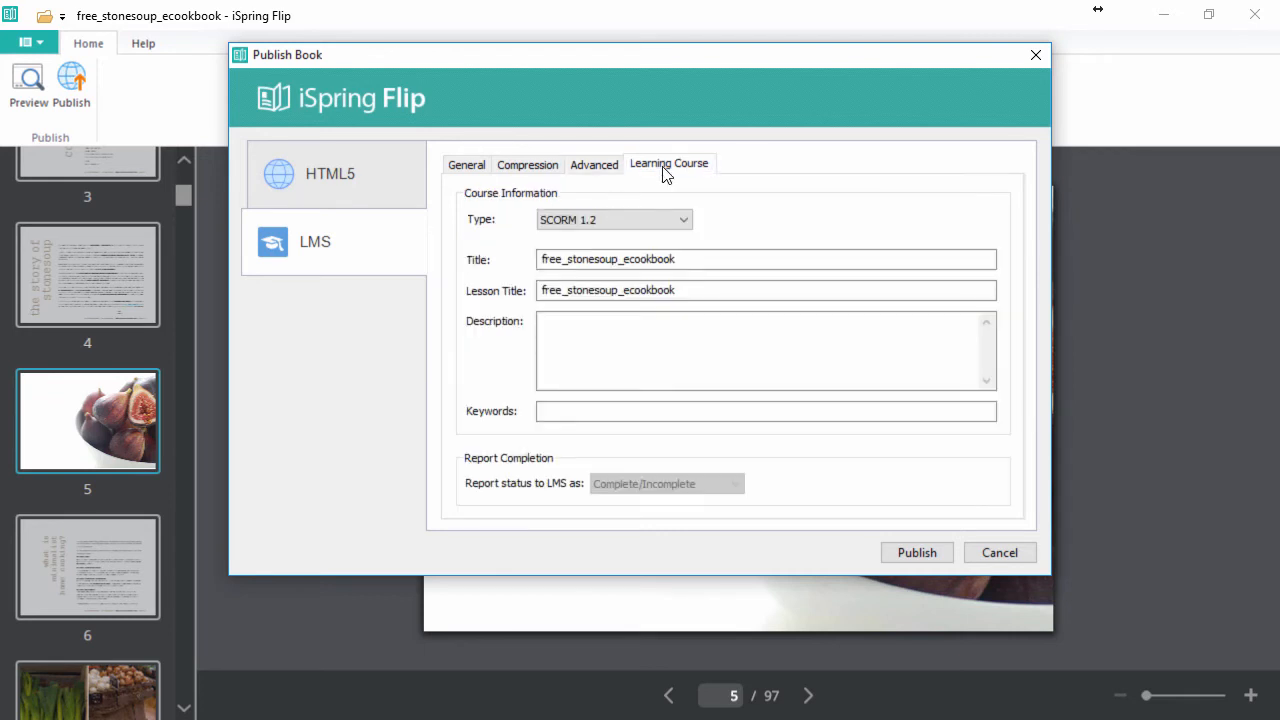
# Keep the course type as SCORM 1.2 and publish the LMS package
pyautogui.click(613, 219)
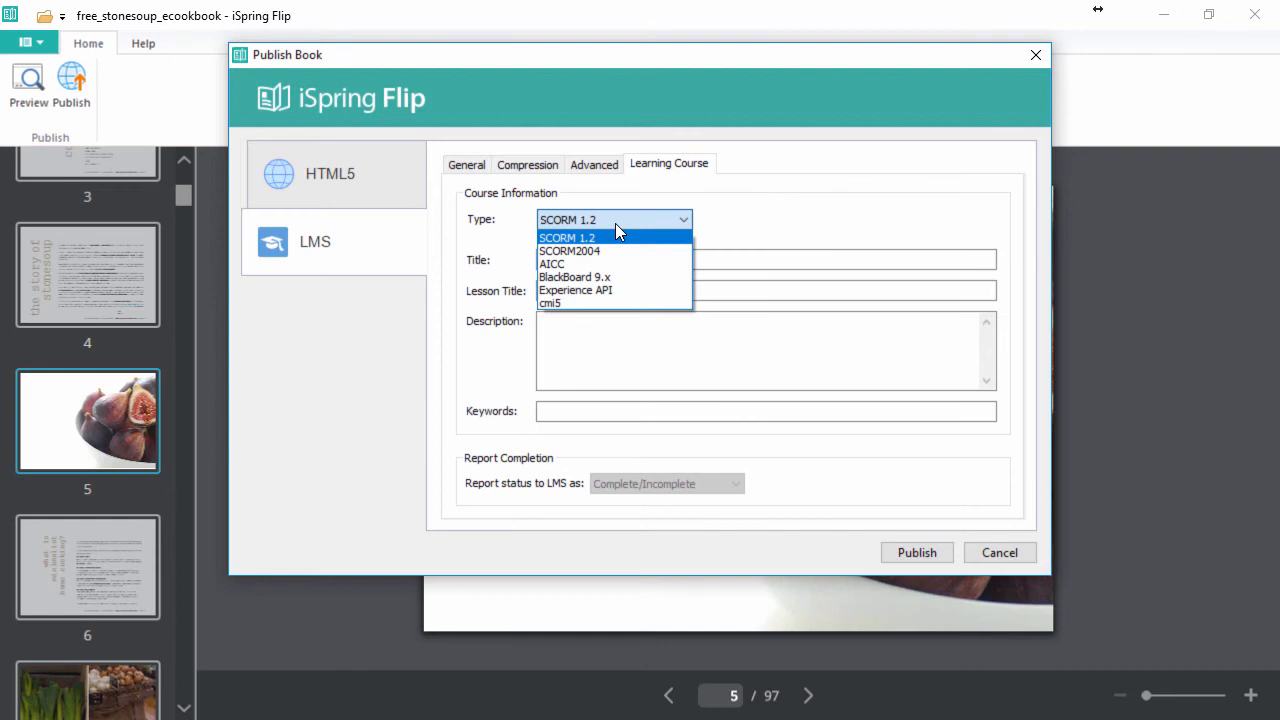
pyautogui.click(567, 238)
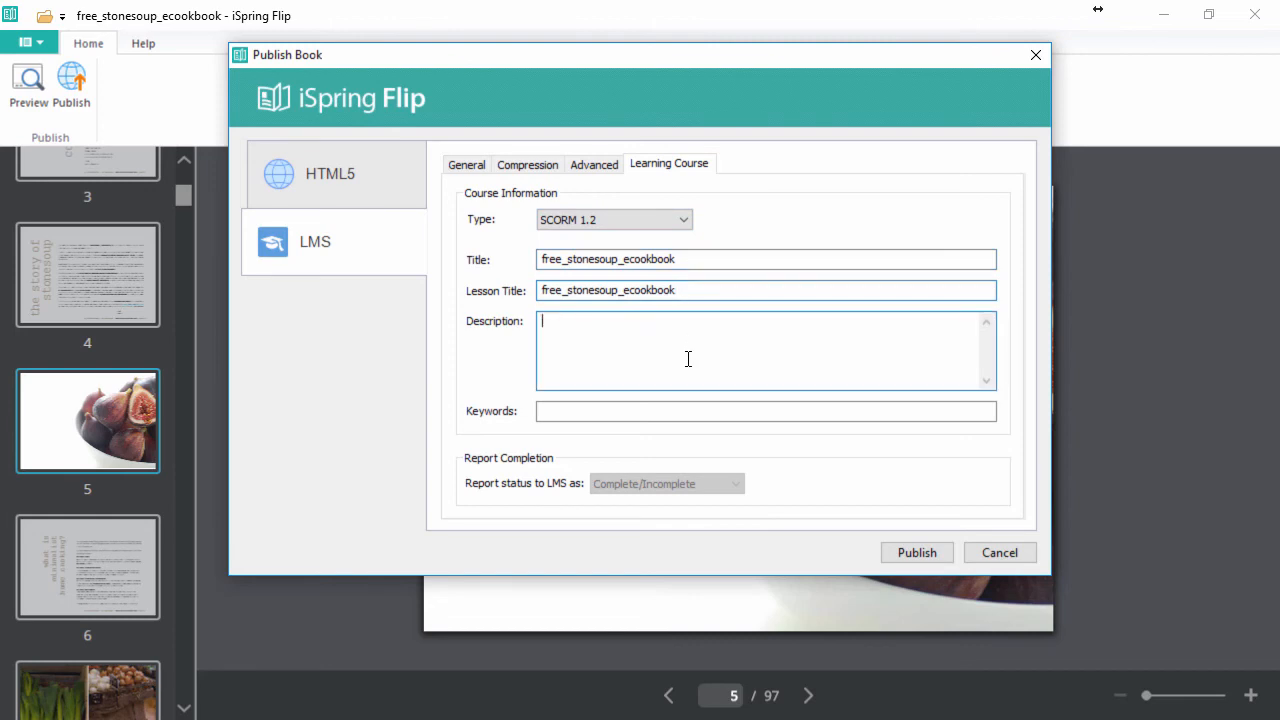
pyautogui.click(766, 411)
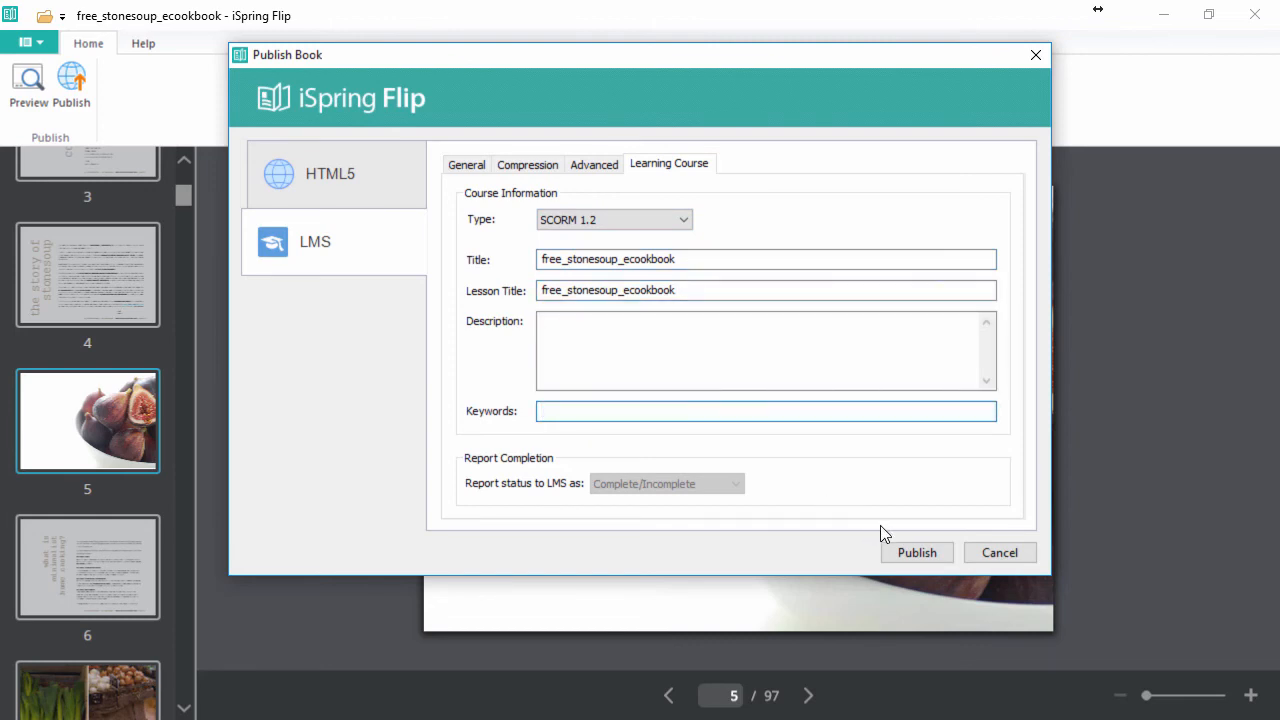
pyautogui.click(916, 552)
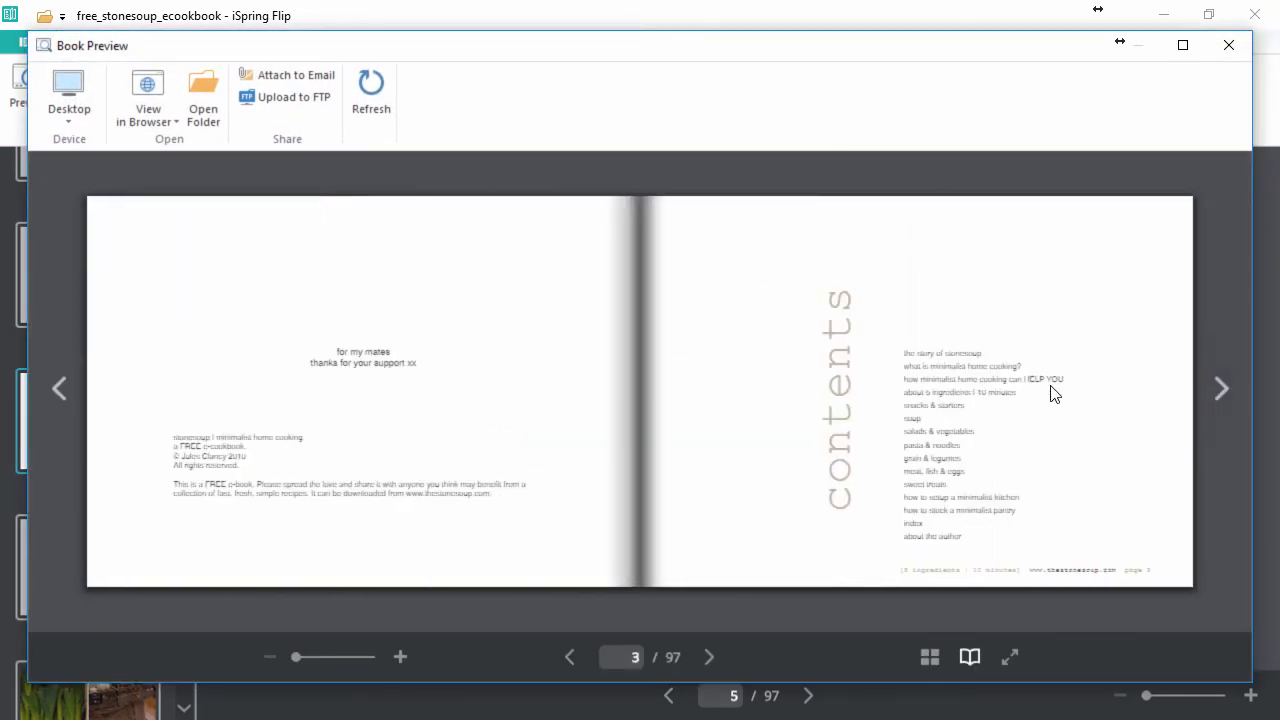
# Flip through two recipe spreads in Book Preview, then open the output folder
pyautogui.click(1221, 388)
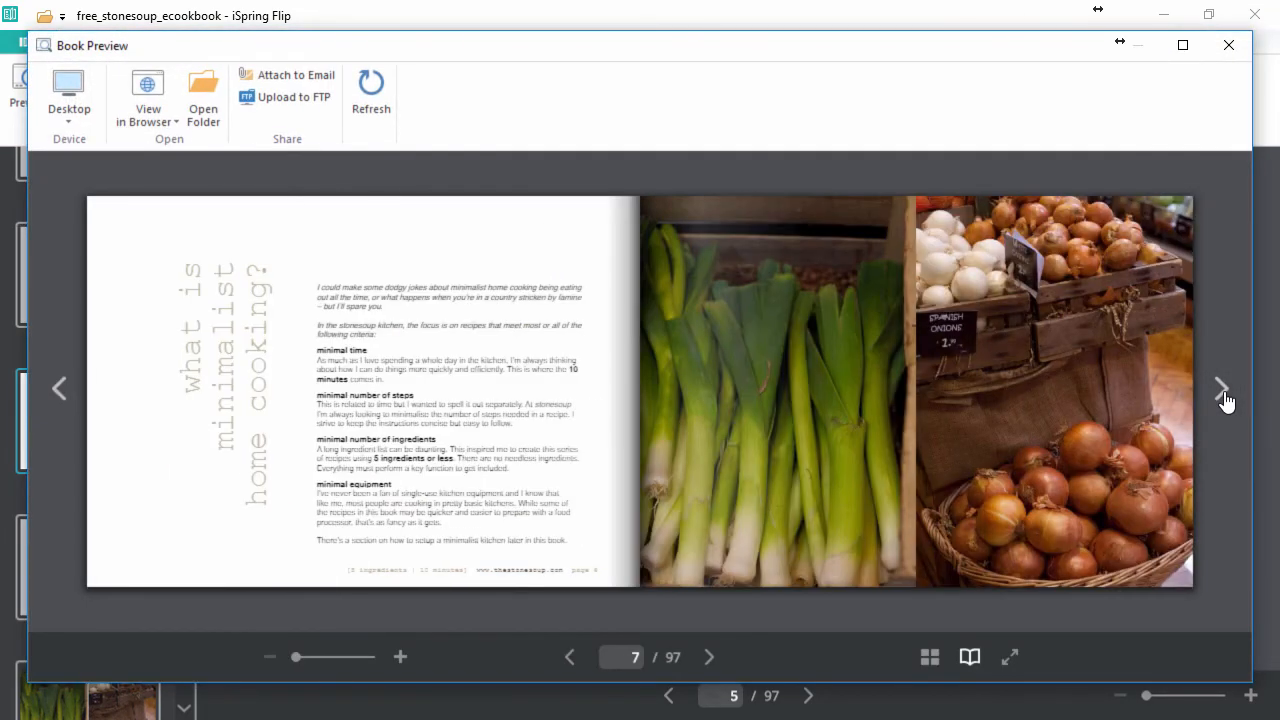
pyautogui.click(1221, 388)
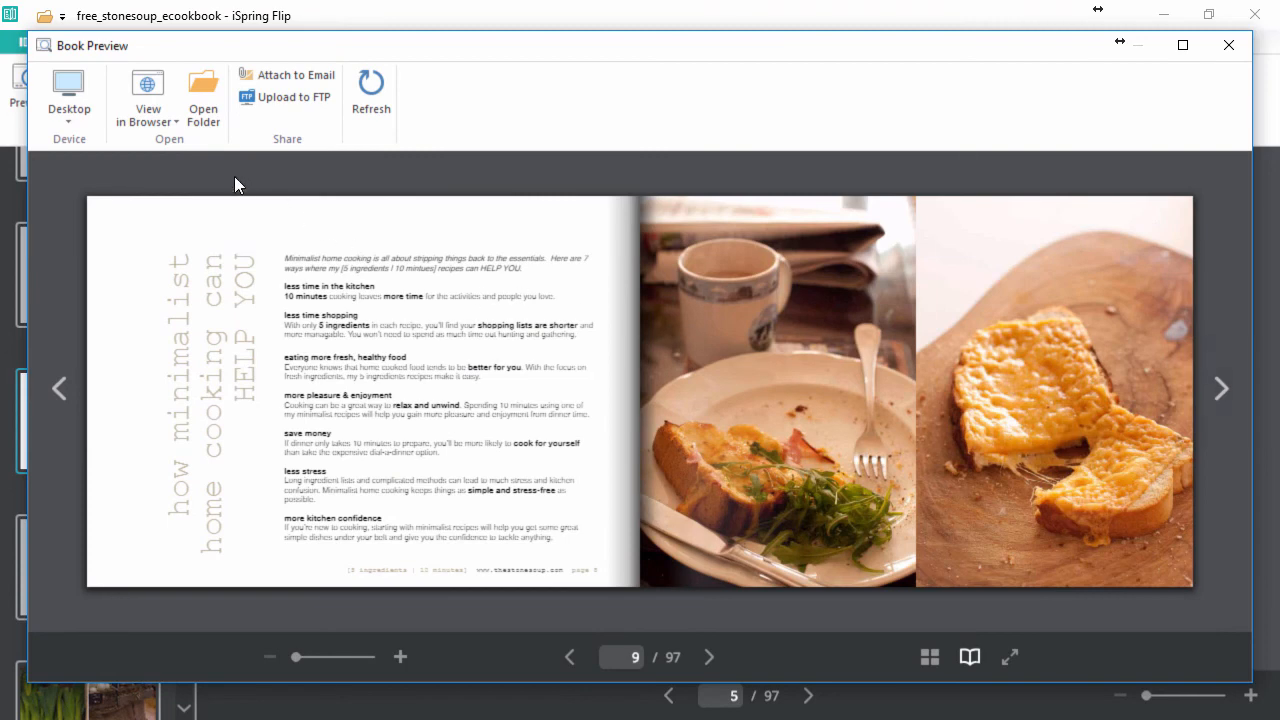
pyautogui.click(203, 95)
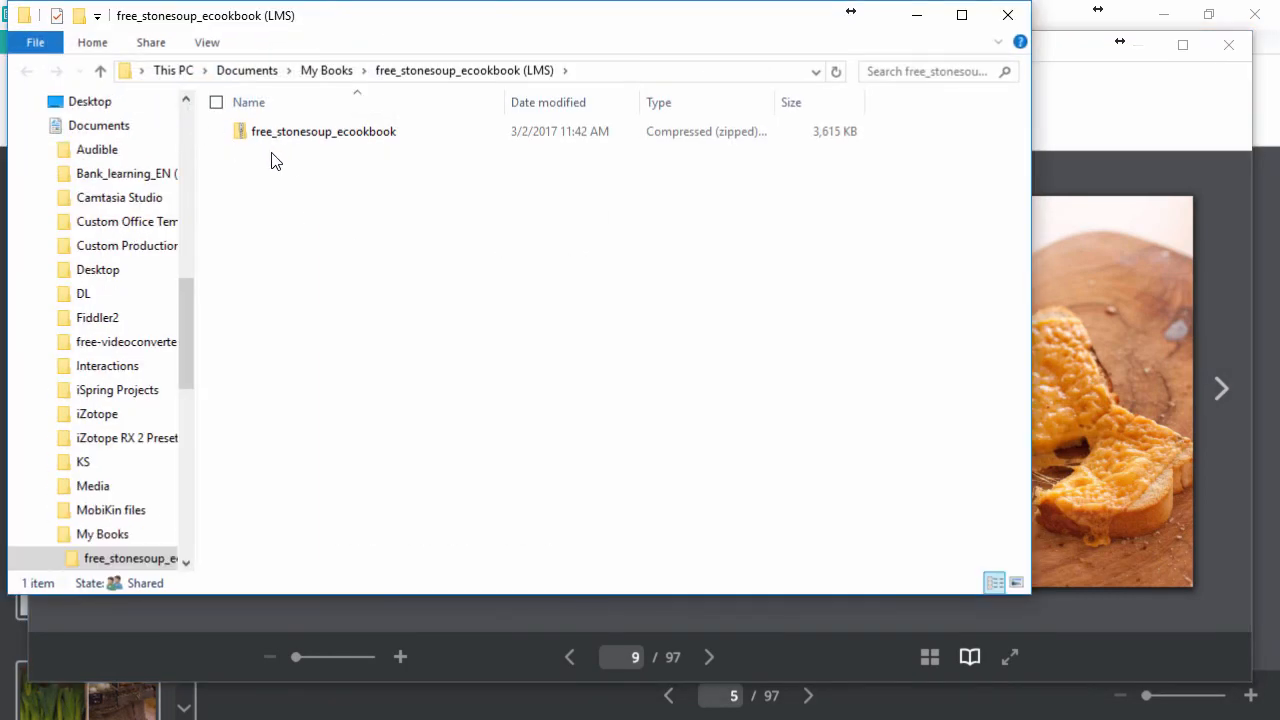
pyautogui.click(323, 131)
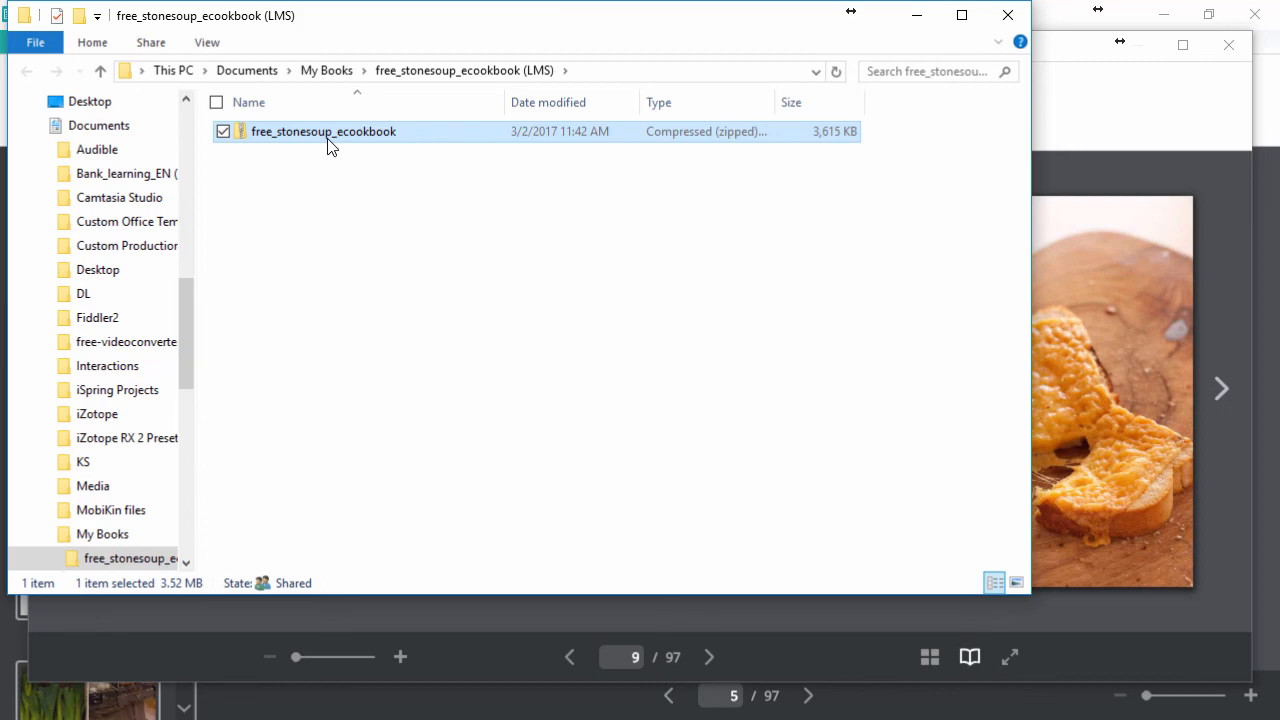
pyautogui.click(323, 131)
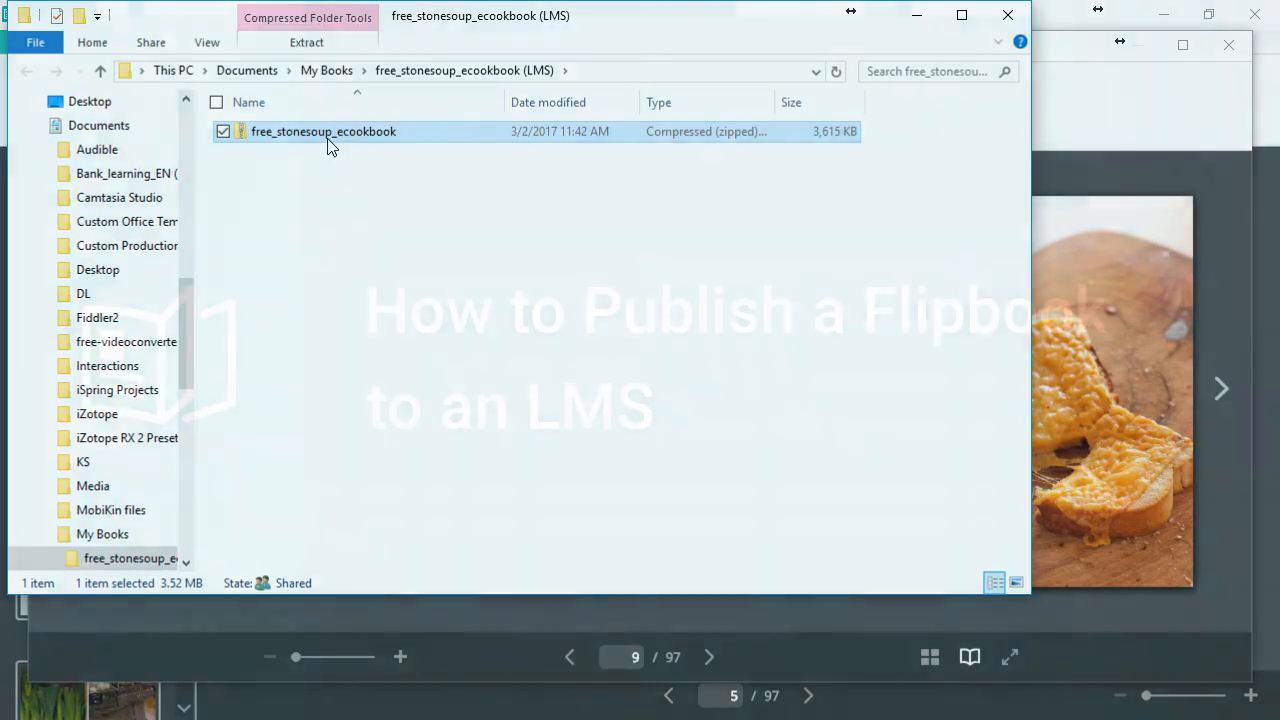